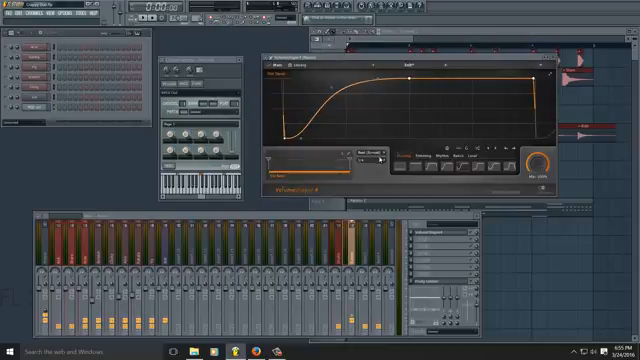
- Show the envelope options menu in the Volume Shaper plugin
click(370, 160)
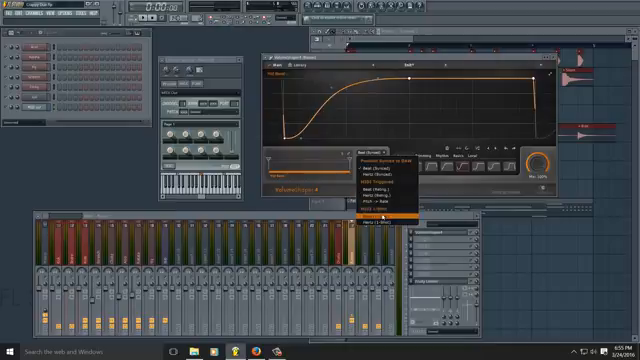